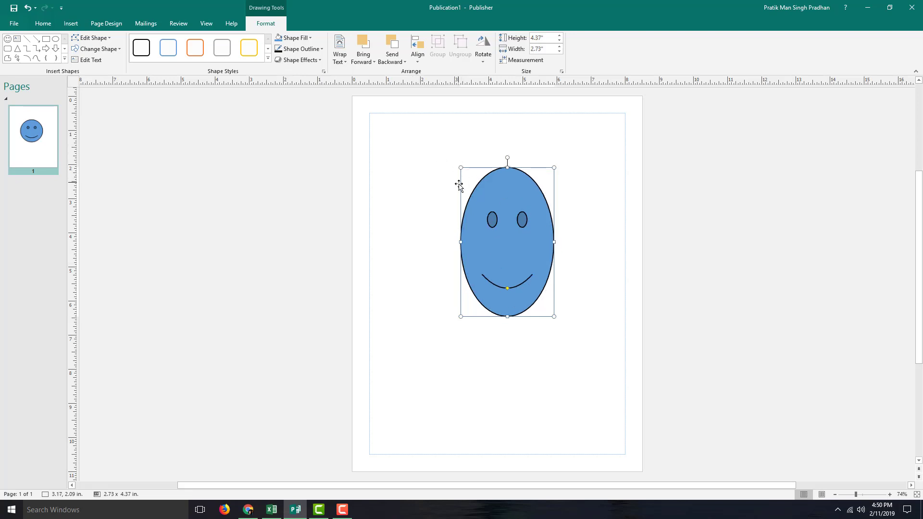
pyautogui.moveTo(478, 213)
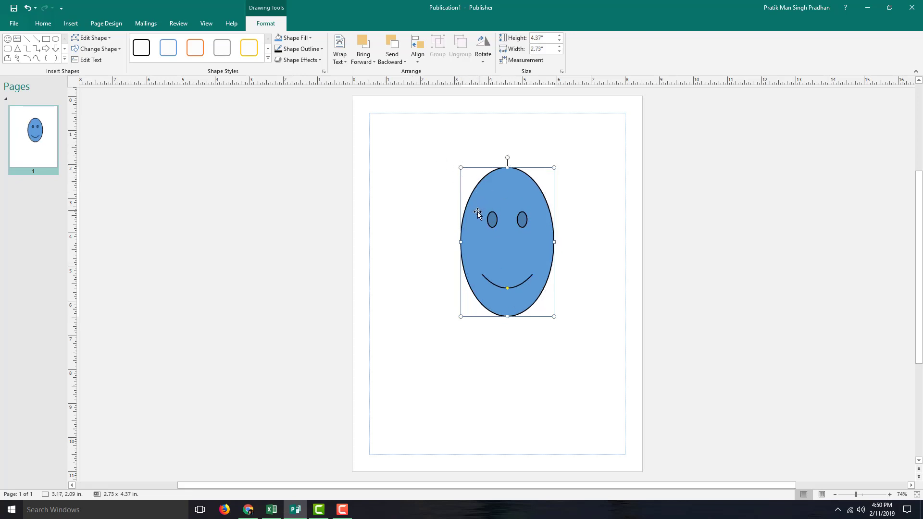
# Undo the stretched oval so the smiley face returns to a 5.37 in circle
pyautogui.press('ctrl+z')
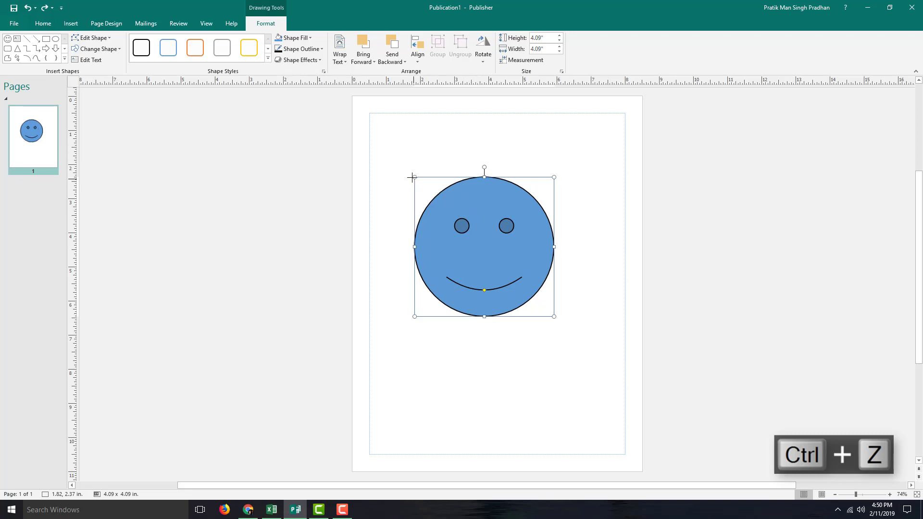
pyautogui.press('ctrl+z')
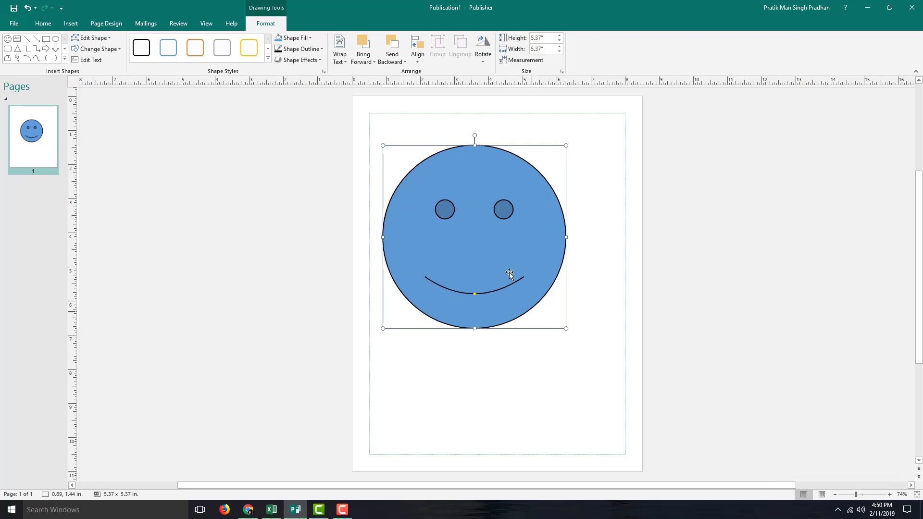
pyautogui.moveTo(475, 134)
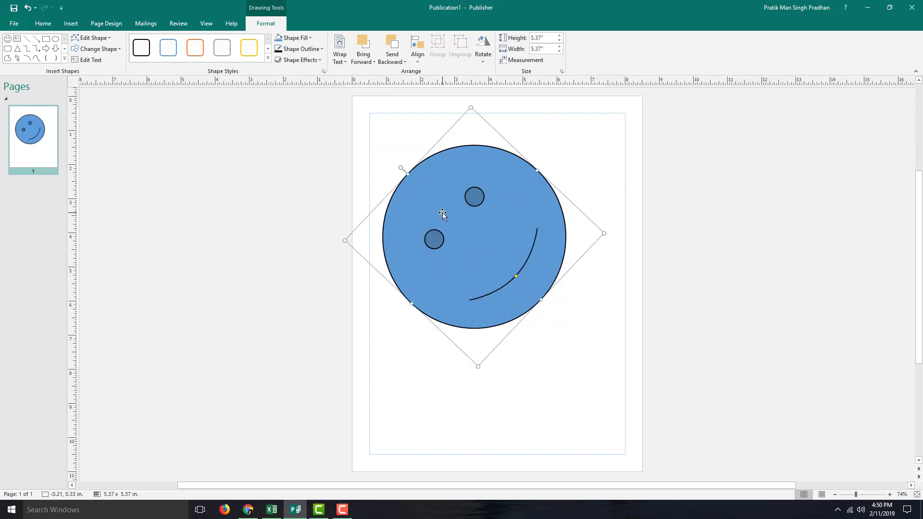
pyautogui.moveTo(264, 25)
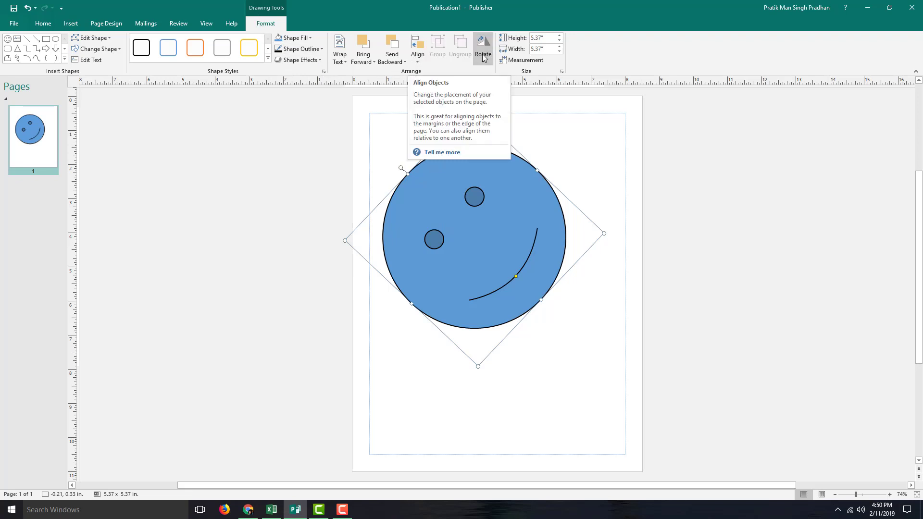
pyautogui.moveTo(482, 48)
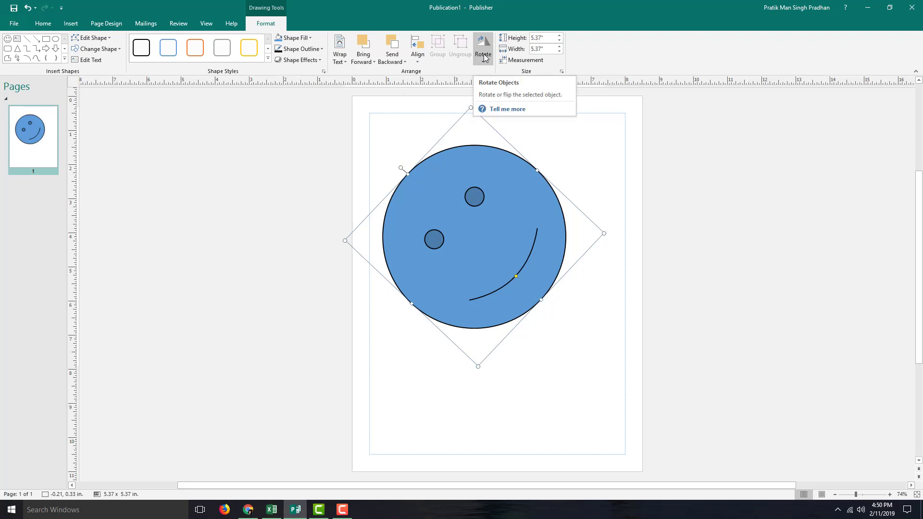
# Flip the tilted smiley face vertically and horizontally so its smile arcs across the top
pyautogui.click(483, 46)
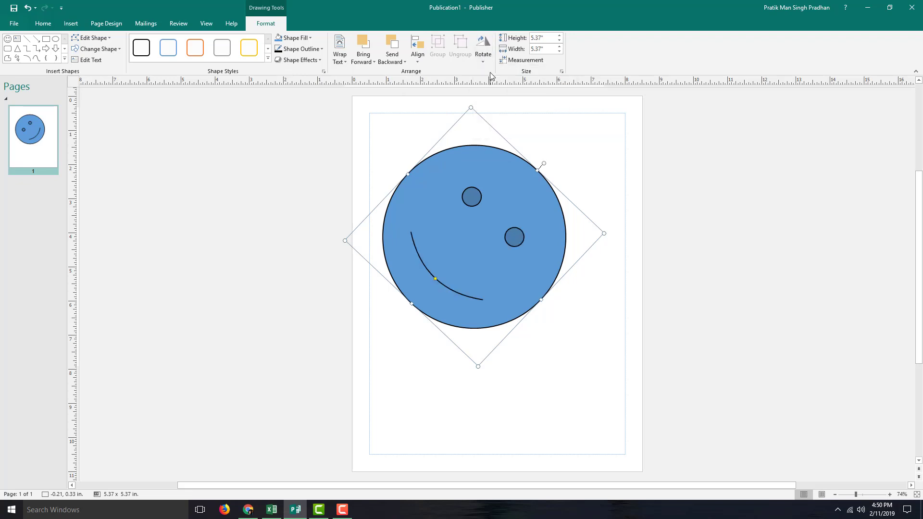
pyautogui.click(483, 48)
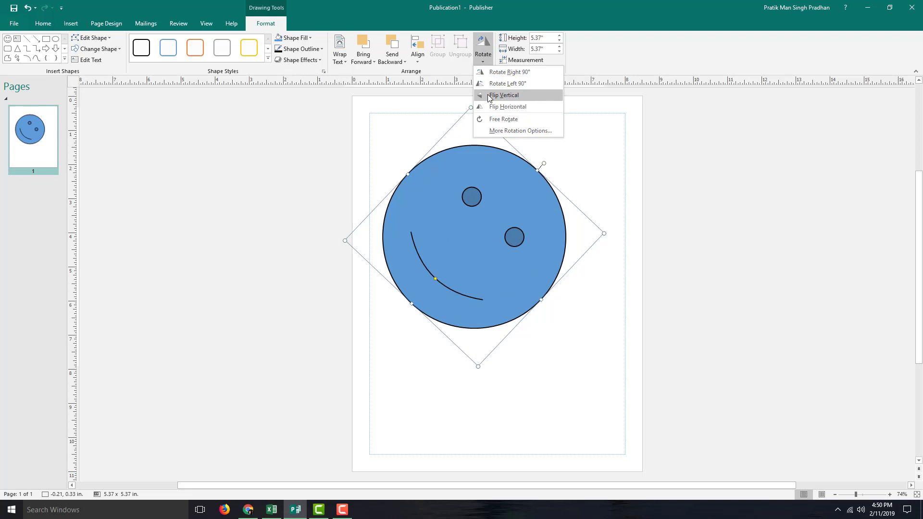
pyautogui.click(507, 107)
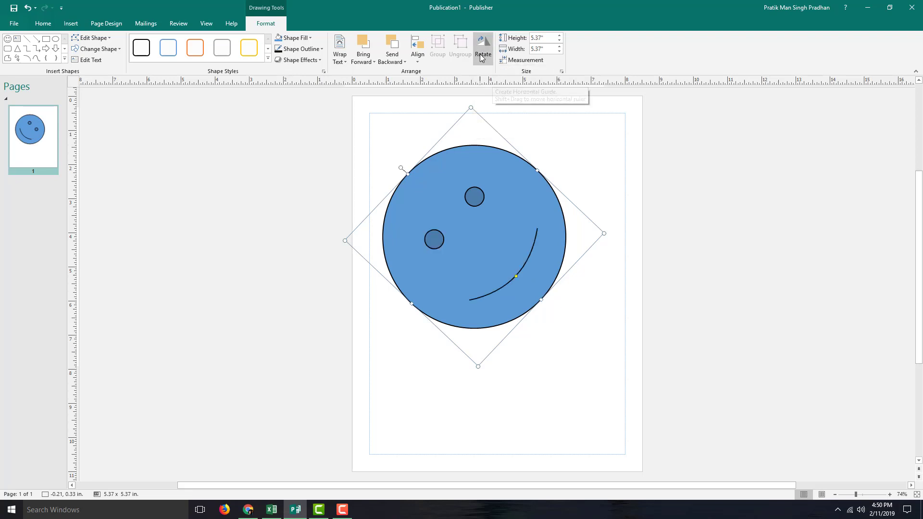
pyautogui.click(482, 47)
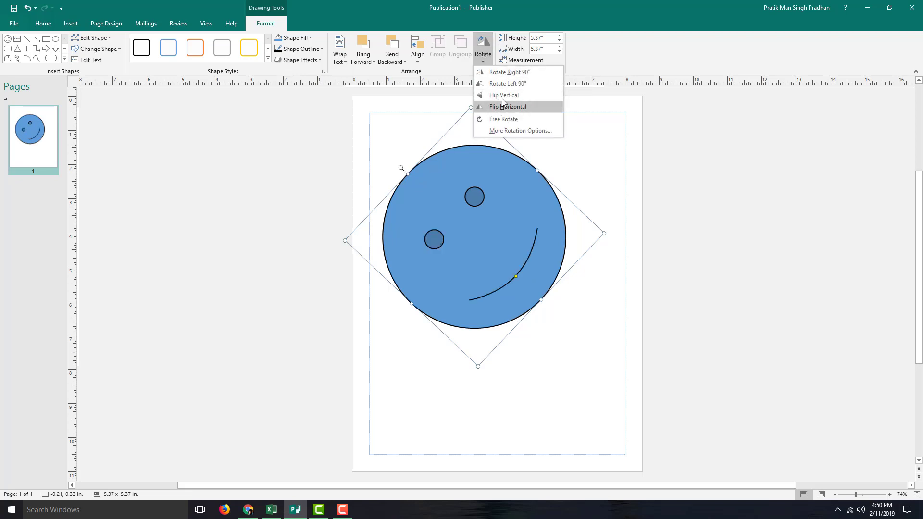
pyautogui.click(503, 95)
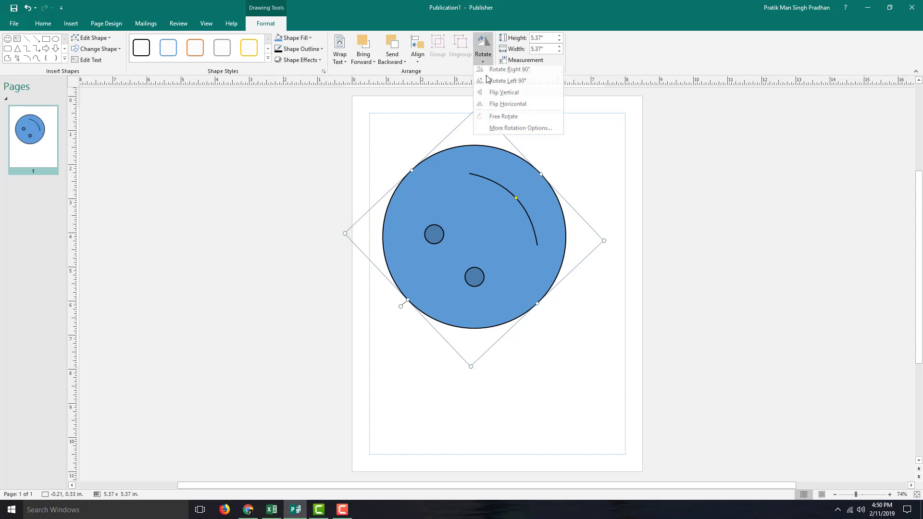
pyautogui.click(503, 92)
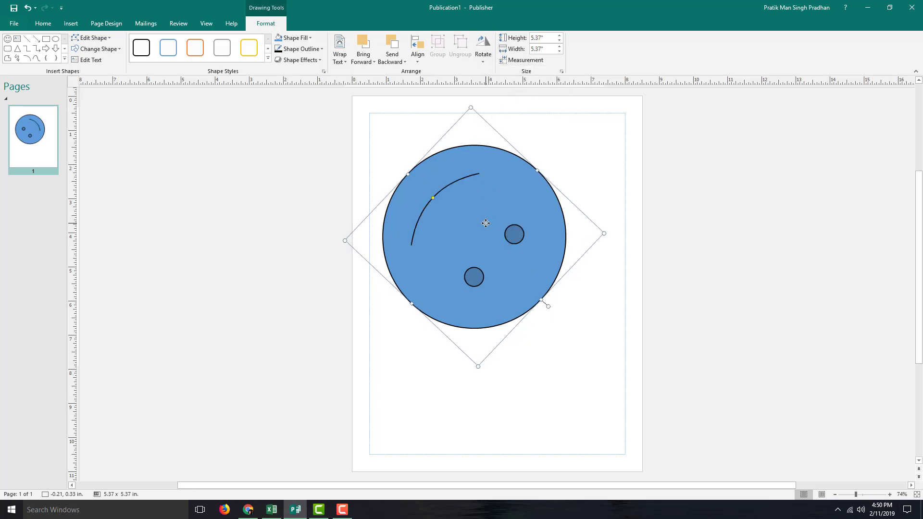
# Delete the smiley face and bring up the shape gallery for the arrow callout
pyautogui.press('delete')
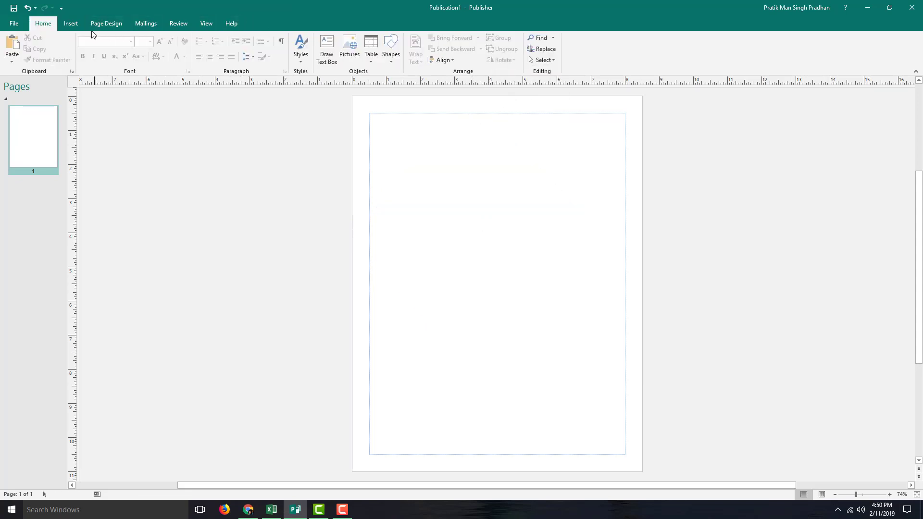
pyautogui.click(128, 49)
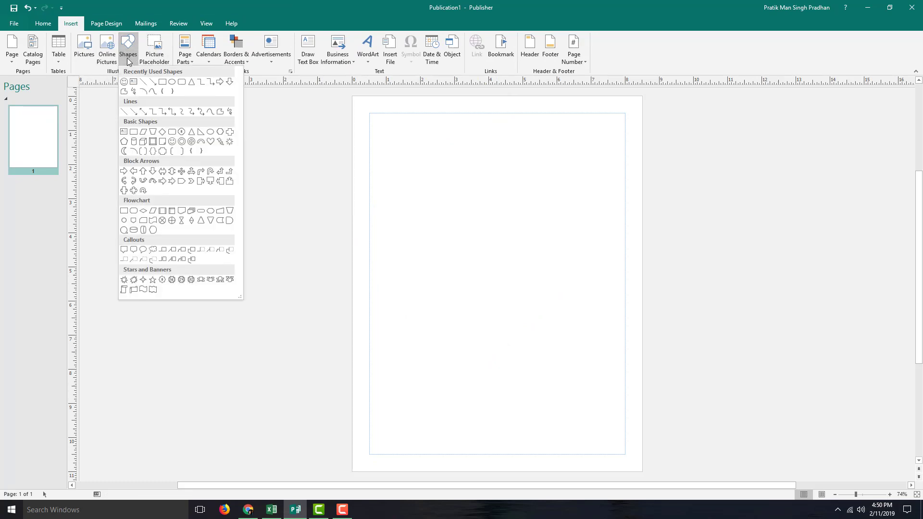
pyautogui.moveTo(208, 190)
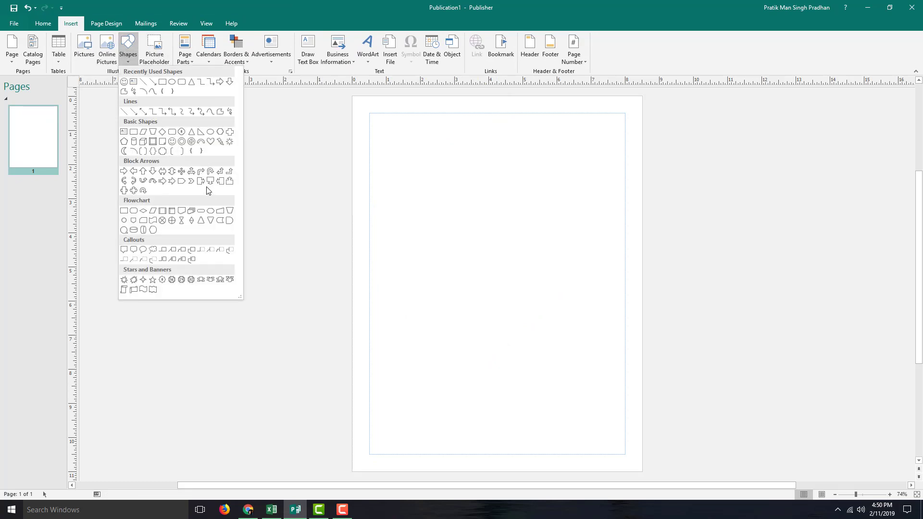
pyautogui.moveTo(210, 180)
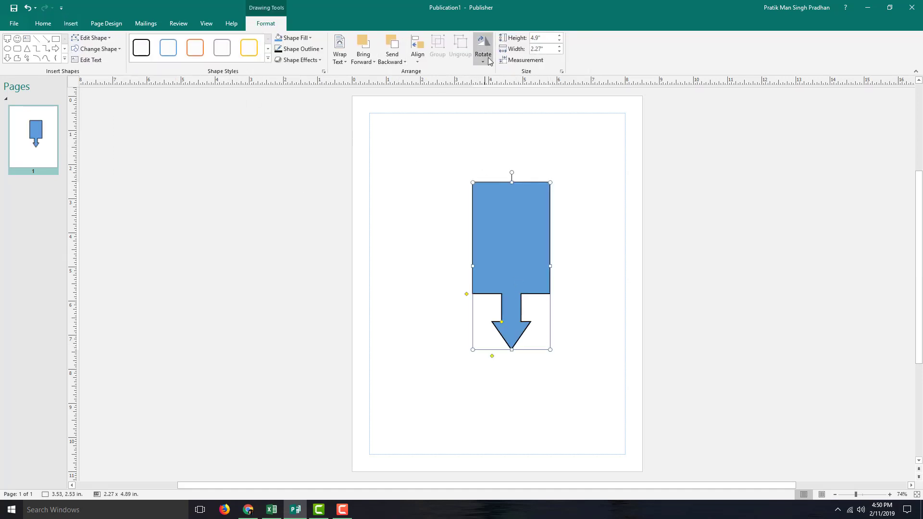
# Rotate the blue arrow callout in 90° steps until its arrow points left
pyautogui.click(482, 49)
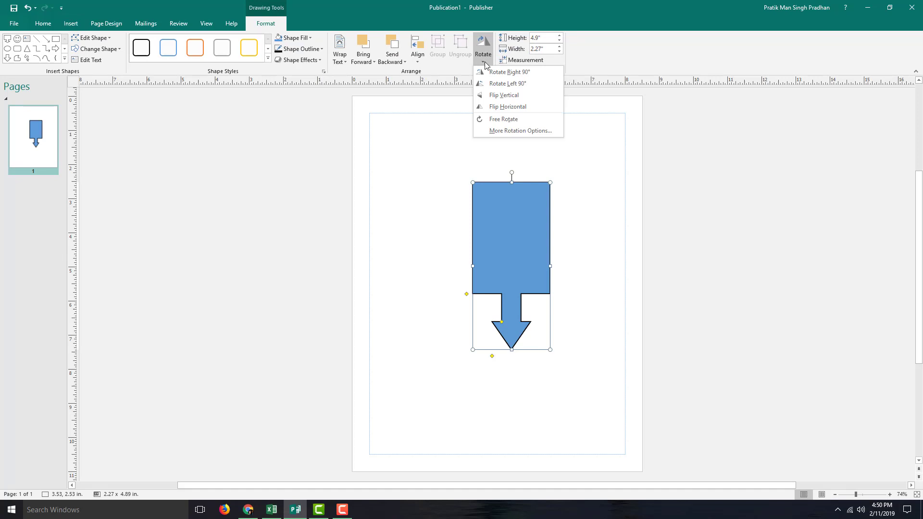
pyautogui.click(504, 83)
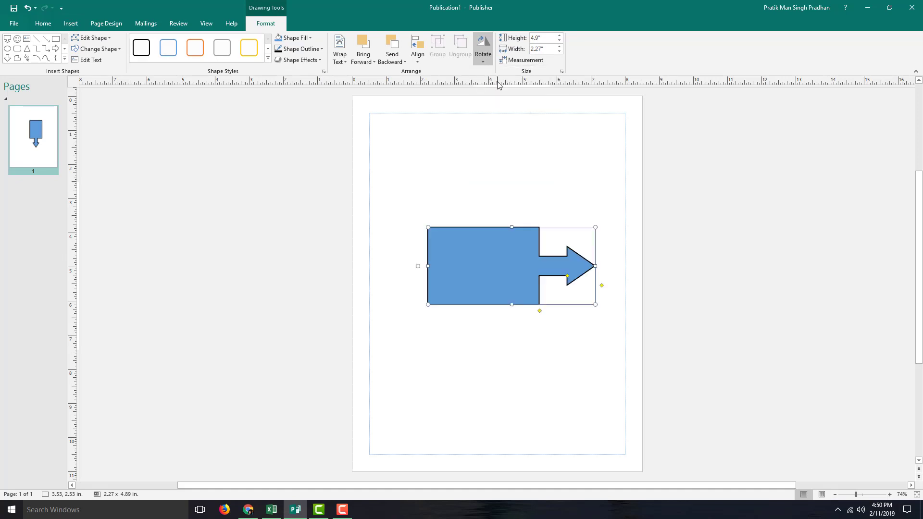
pyautogui.click(483, 47)
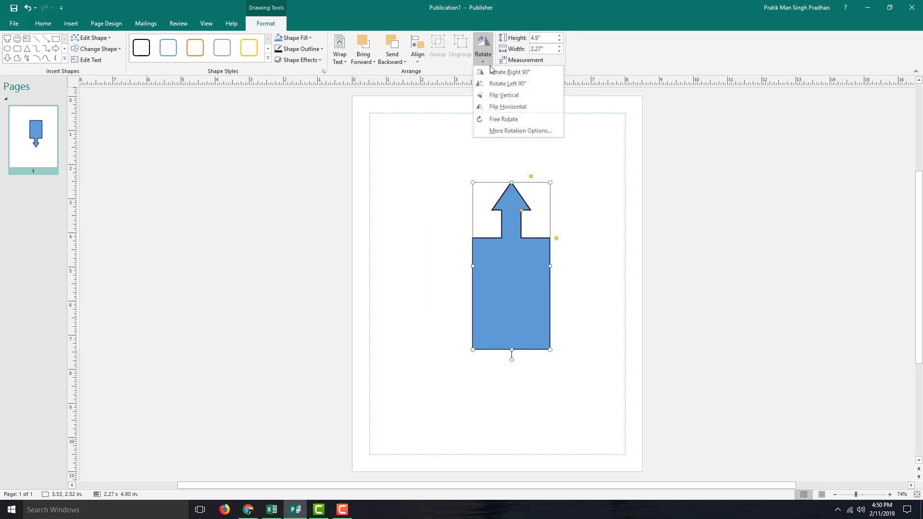
pyautogui.click(509, 72)
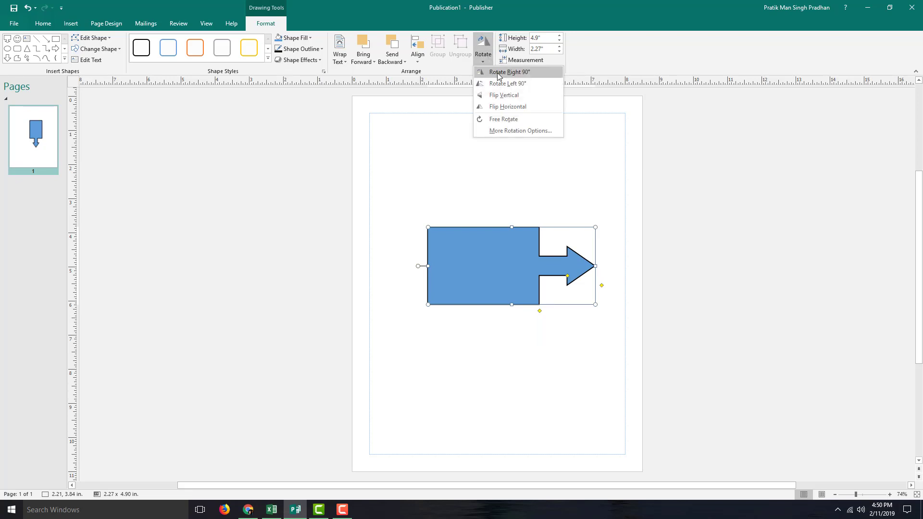
pyautogui.click(510, 72)
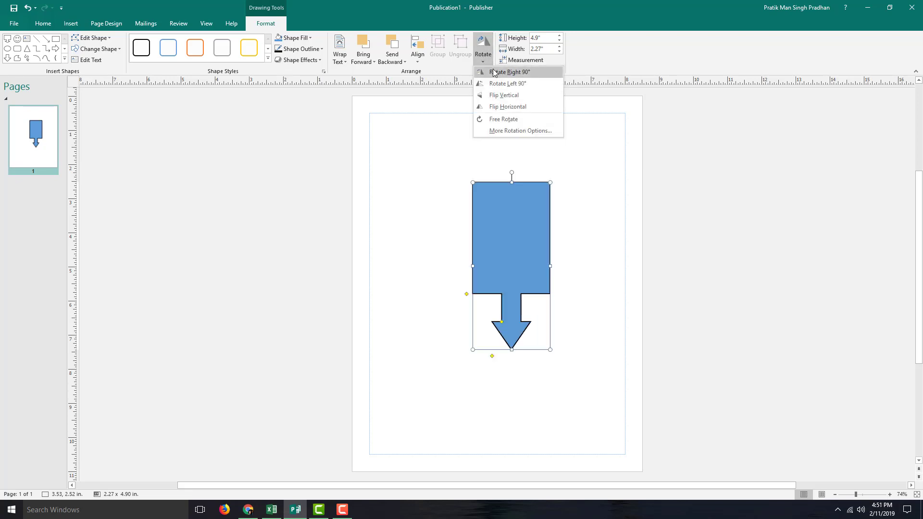
pyautogui.click(509, 72)
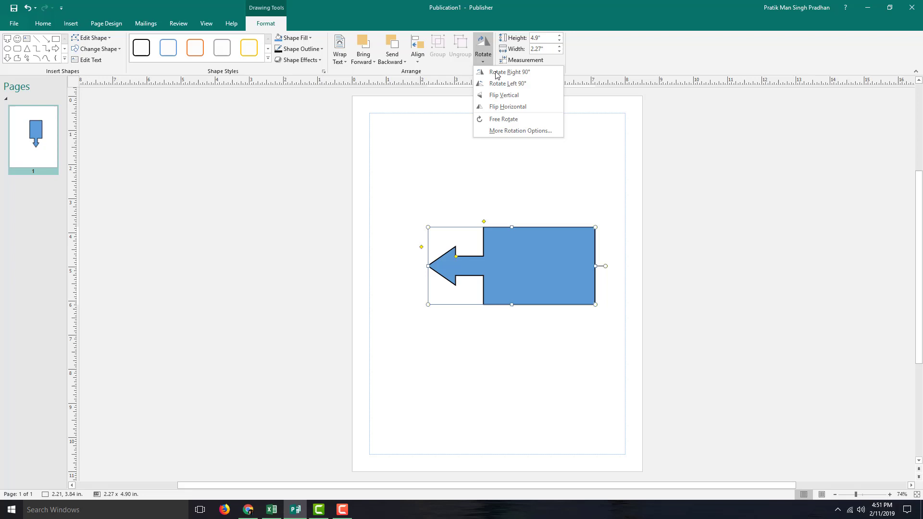
pyautogui.click(503, 95)
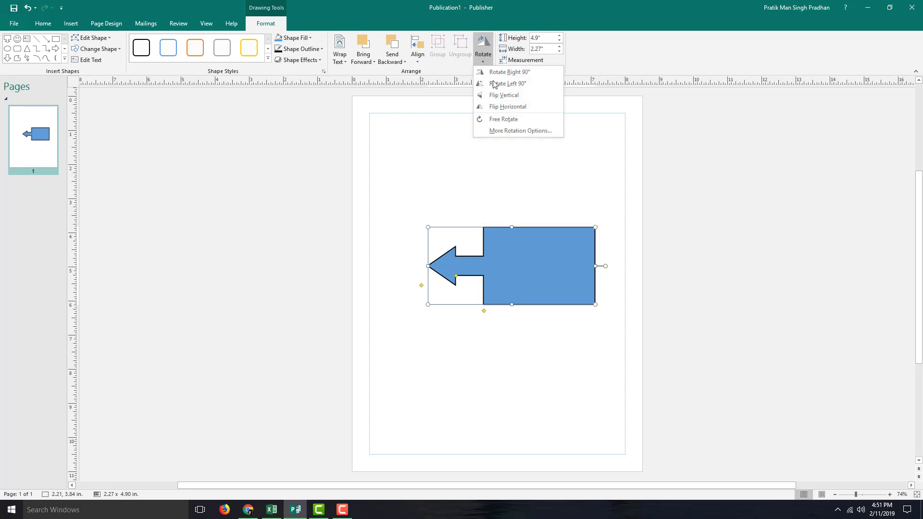
pyautogui.moveTo(468, 62)
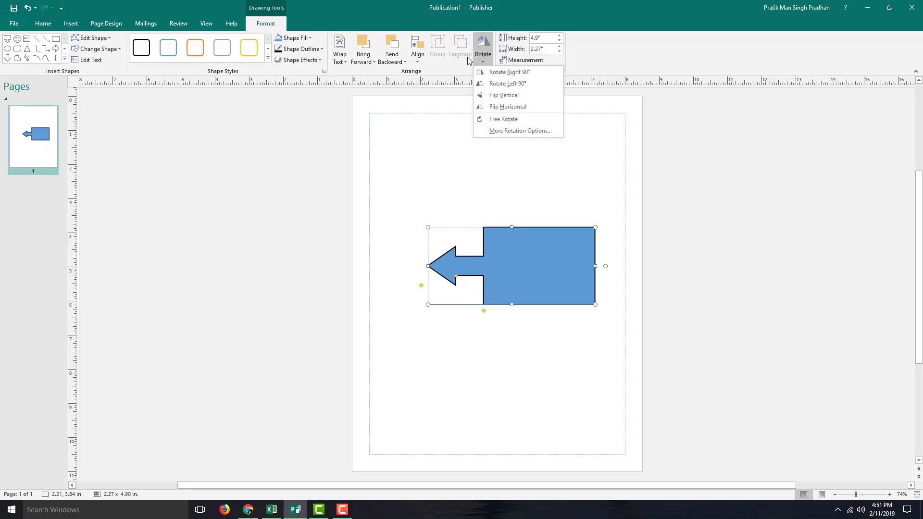
pyautogui.moveTo(504, 107)
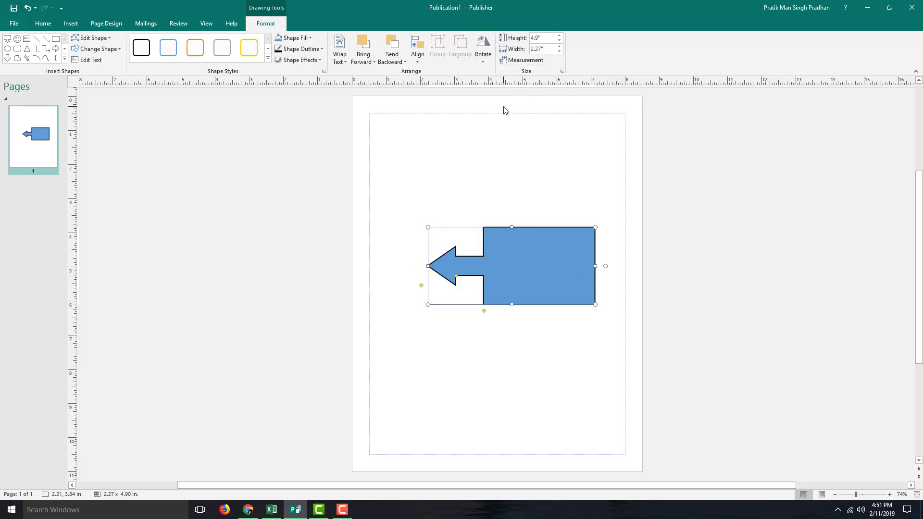
# Free-rotate the arrow callout so its arrow points diagonally up and to the left
pyautogui.click(482, 47)
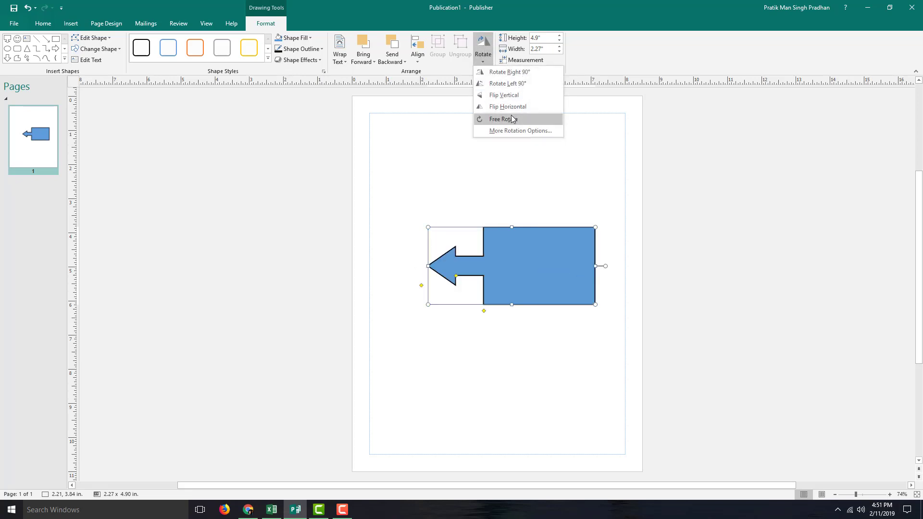
pyautogui.click(501, 119)
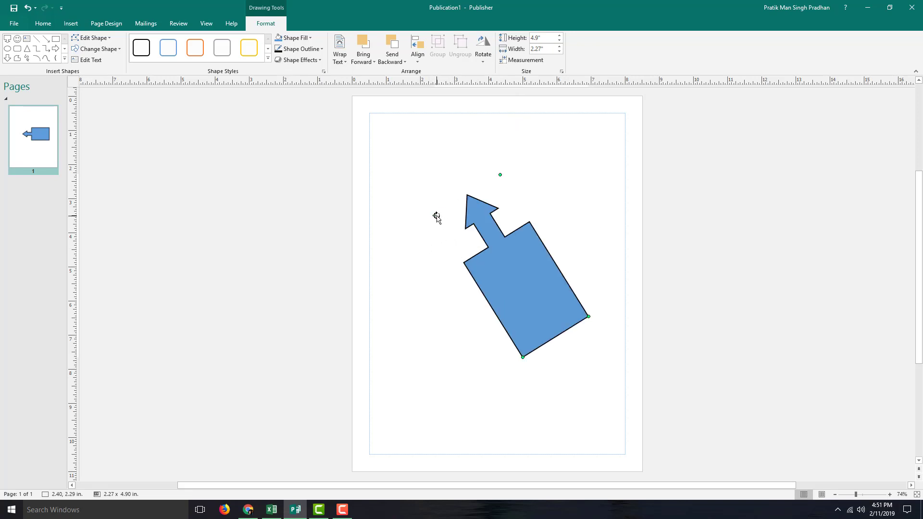
pyautogui.click(482, 47)
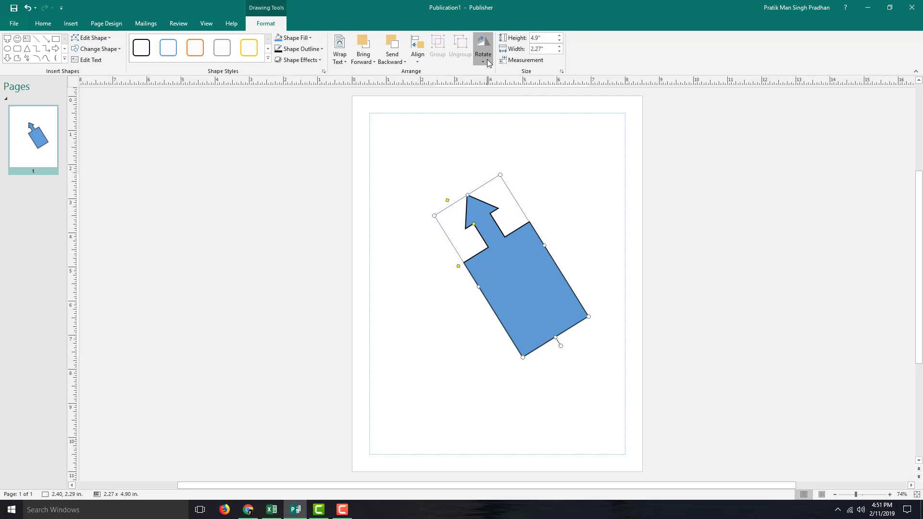
pyautogui.moveTo(593, 296)
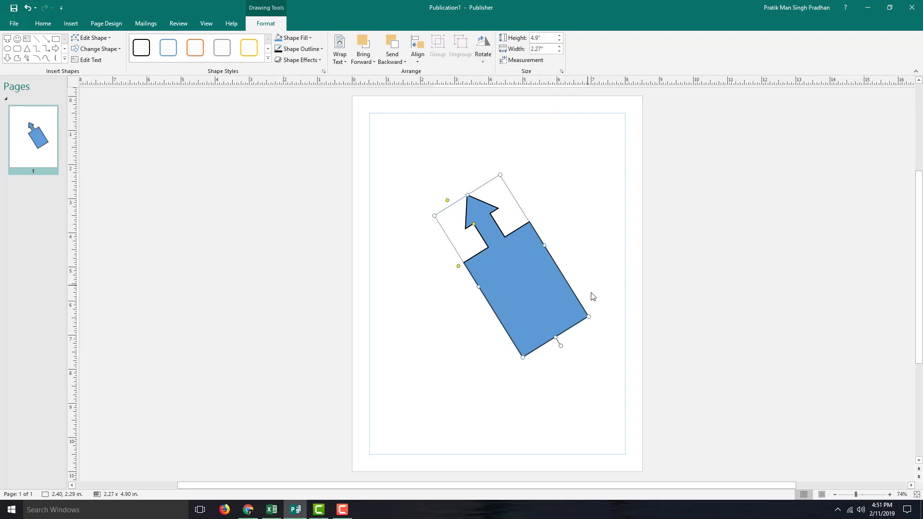
pyautogui.moveTo(560, 344)
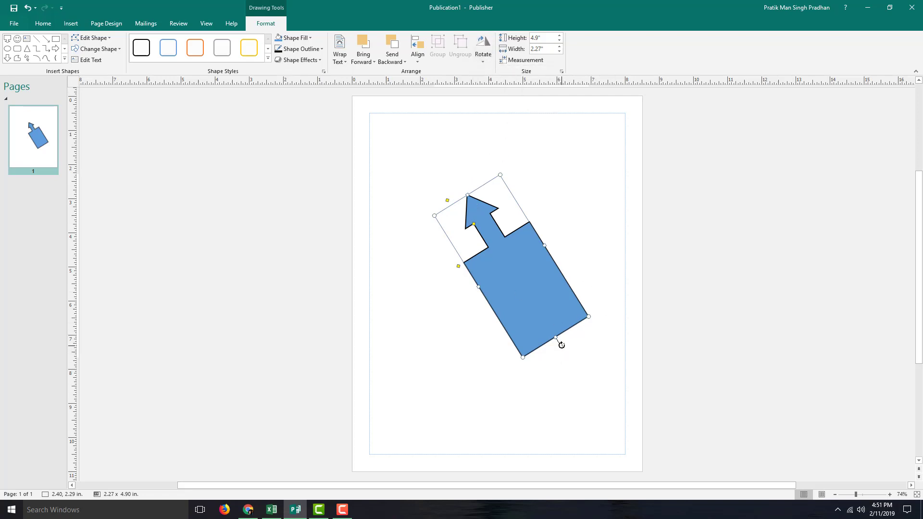
# Rotate the arrow 90° to point down-left and bring up More Rotation Options (about 252.7°)
pyautogui.click(482, 45)
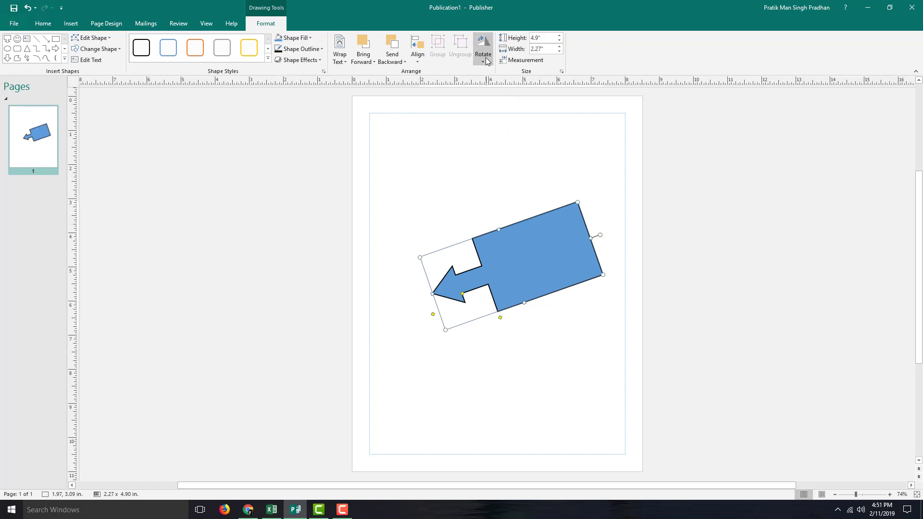
pyautogui.click(482, 47)
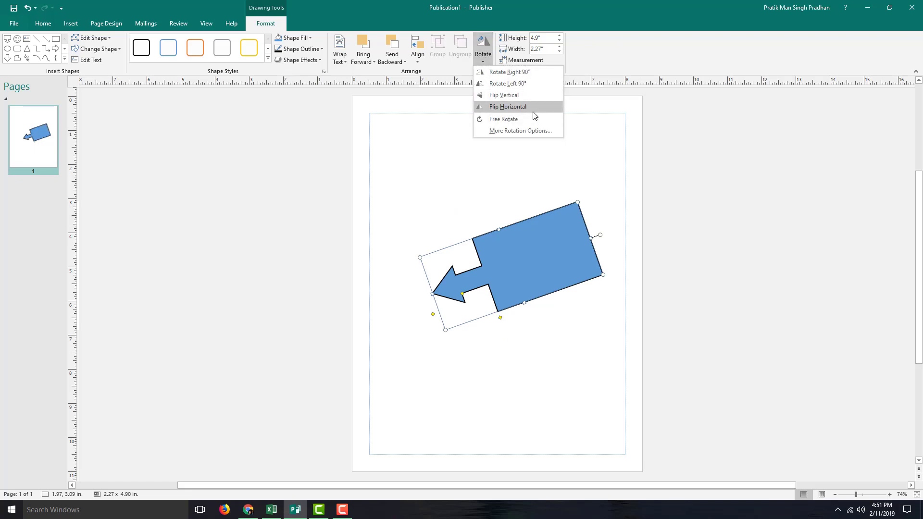
pyautogui.click(517, 130)
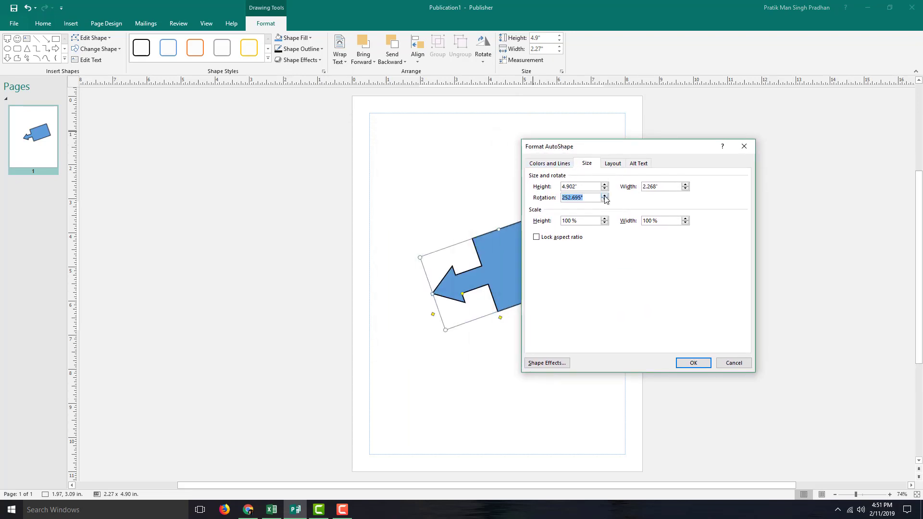
# Set the arrow's rotation to 284.695° in Format AutoShape, then lock its aspect ratio
pyautogui.click(603, 196)
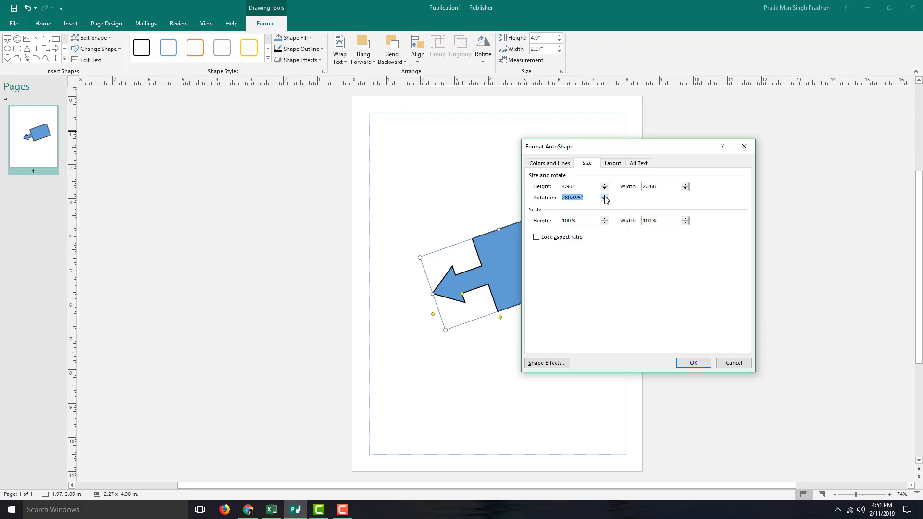
pyautogui.click(692, 362)
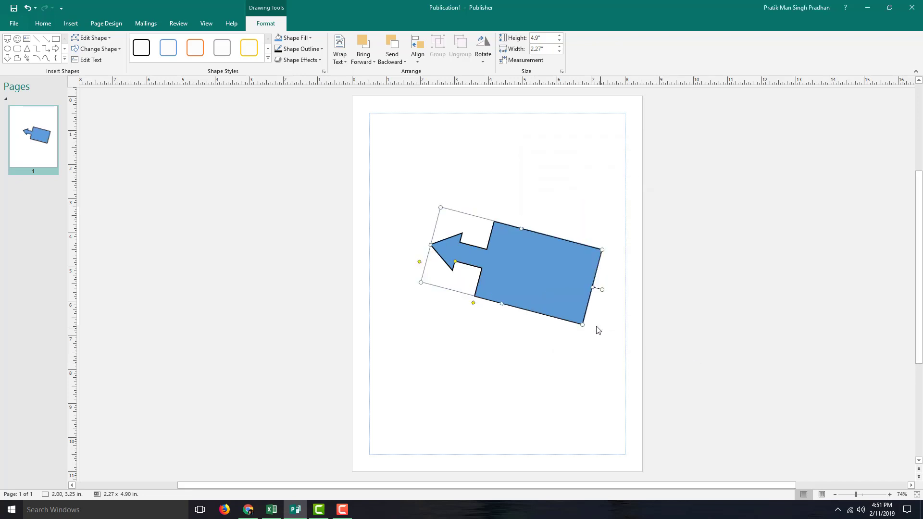
pyautogui.click(482, 47)
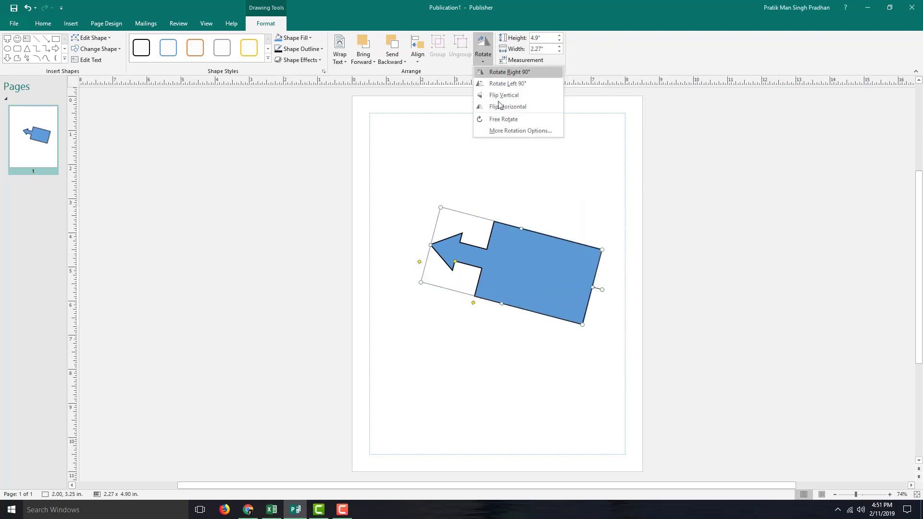
pyautogui.click(518, 130)
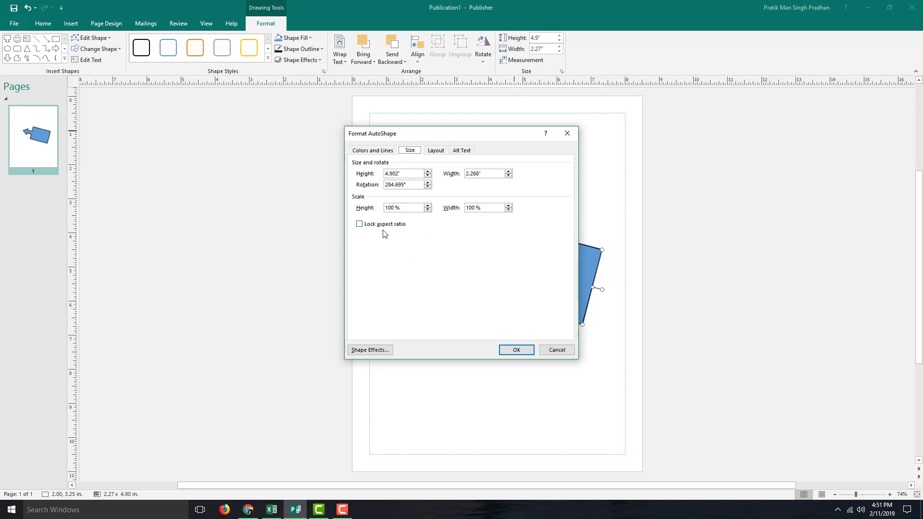
pyautogui.click(358, 224)
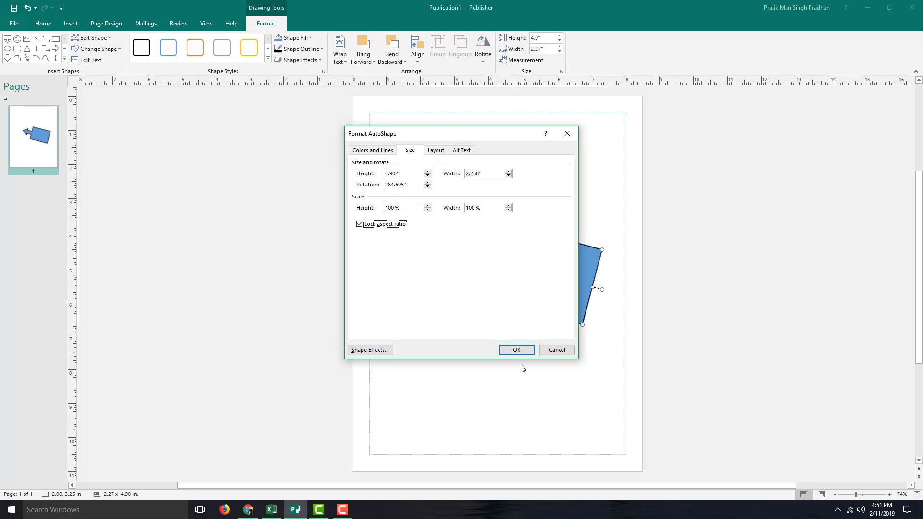
pyautogui.click(515, 349)
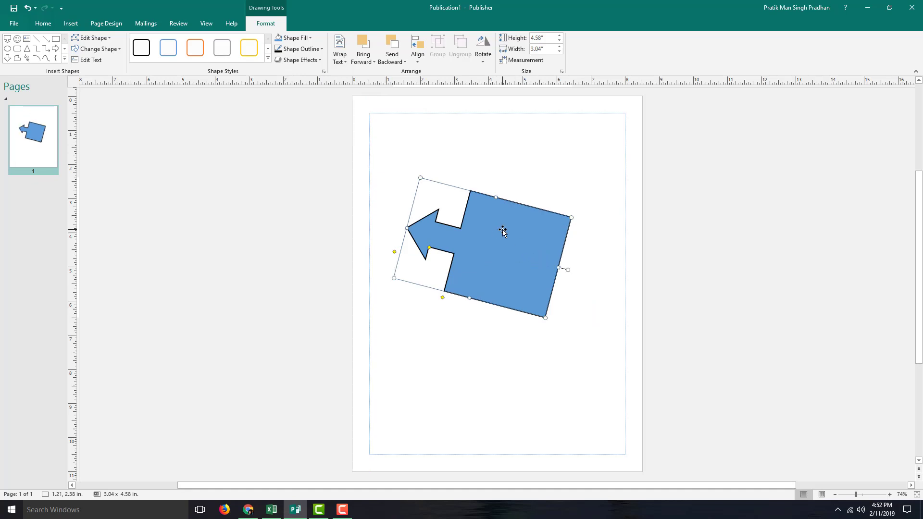
# Bring up the context menu for the resized 3.04 by 4.58 in arrow
pyautogui.rightClick(502, 229)
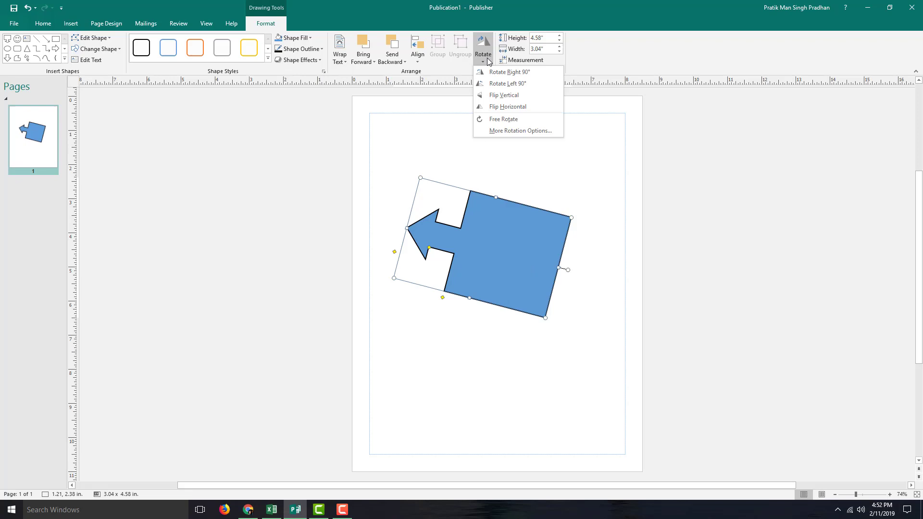
# Unlock the aspect ratio and scale the arrow's height to 145%, about 3.04 by 6.65 in
pyautogui.click(519, 130)
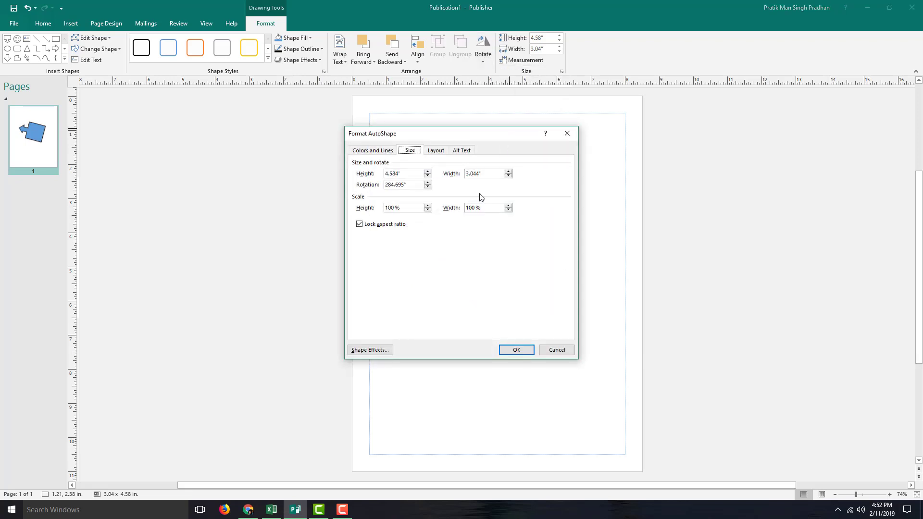
pyautogui.click(358, 224)
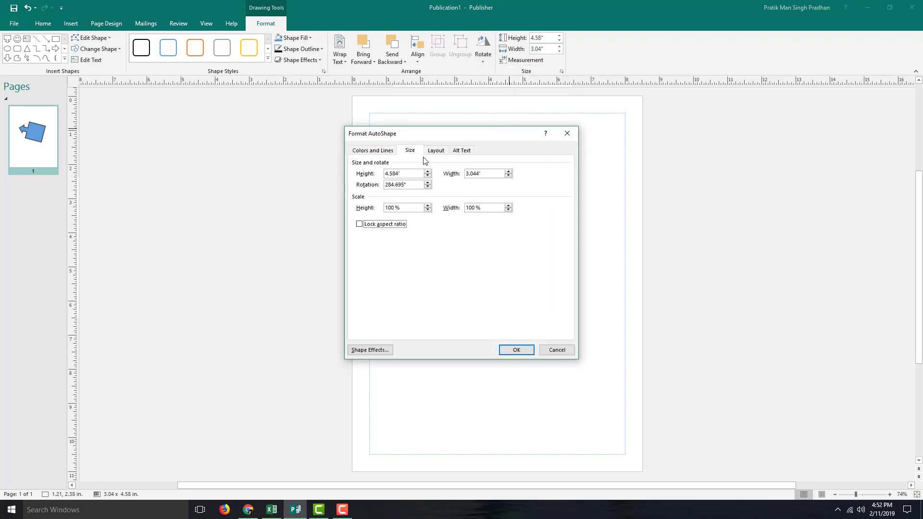
pyautogui.click(617, 236)
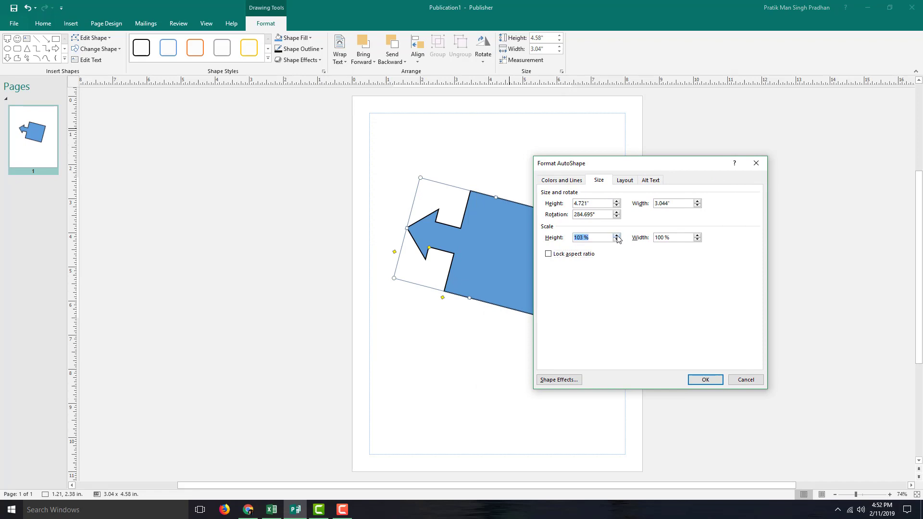
pyautogui.click(617, 234)
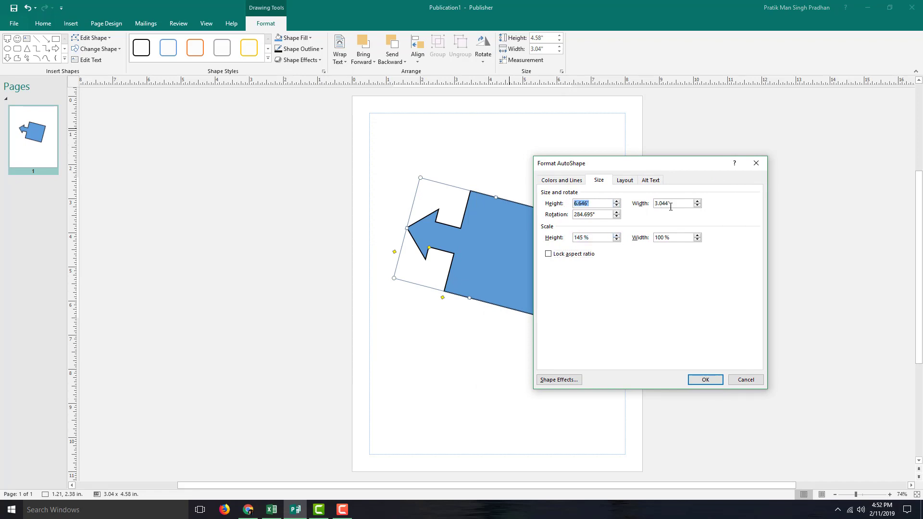
pyautogui.tripleClick(674, 202)
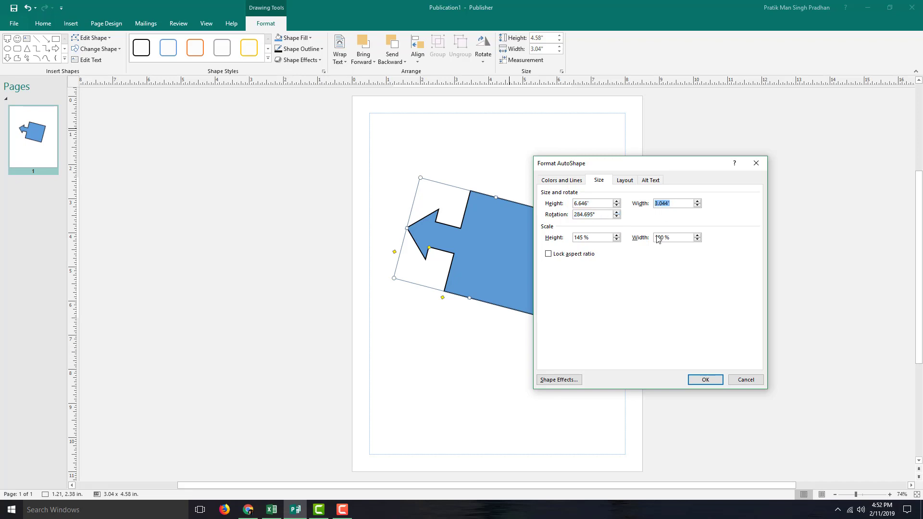
pyautogui.click(704, 379)
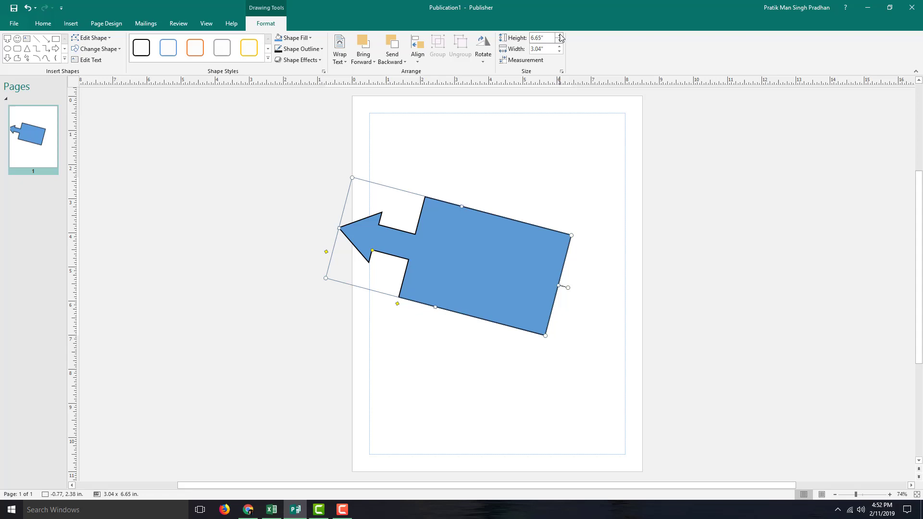
# Set the arrow to 8 in tall by 3.3 in wide with the Size group spinners
pyautogui.click(559, 36)
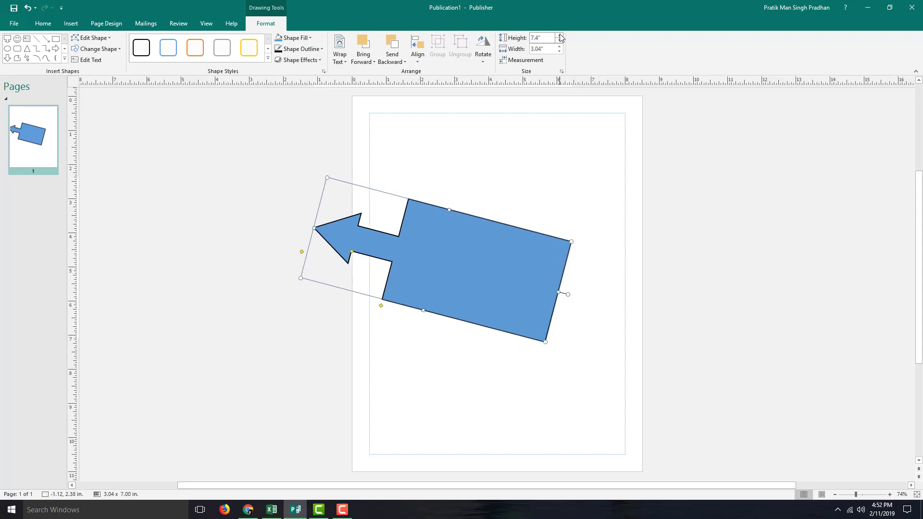
pyautogui.click(559, 36)
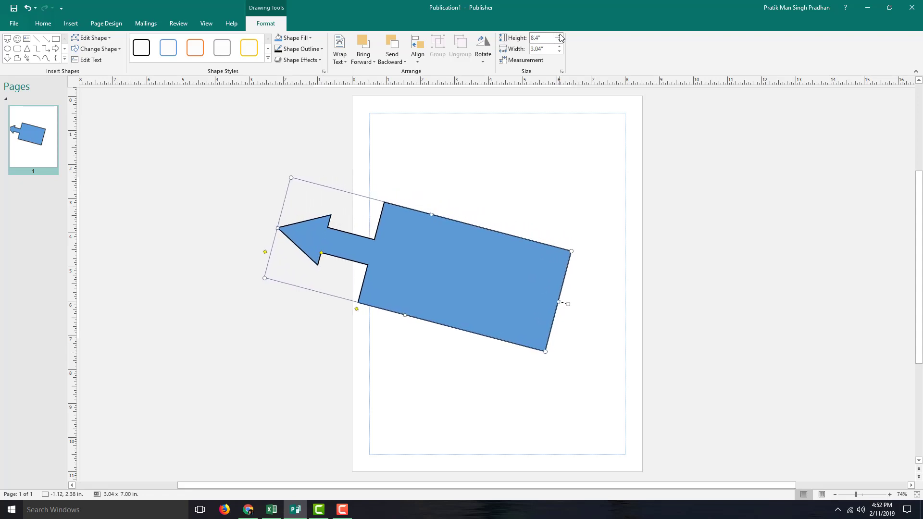
pyautogui.click(560, 40)
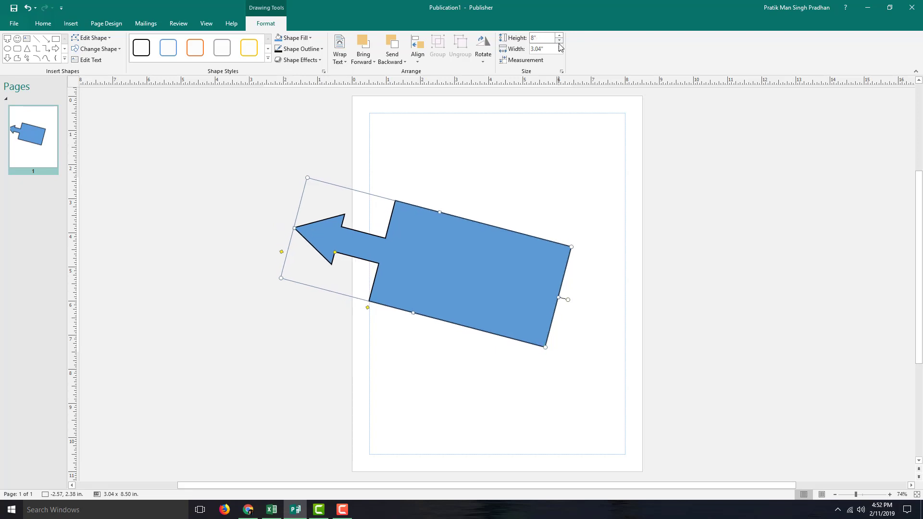
pyautogui.click(559, 46)
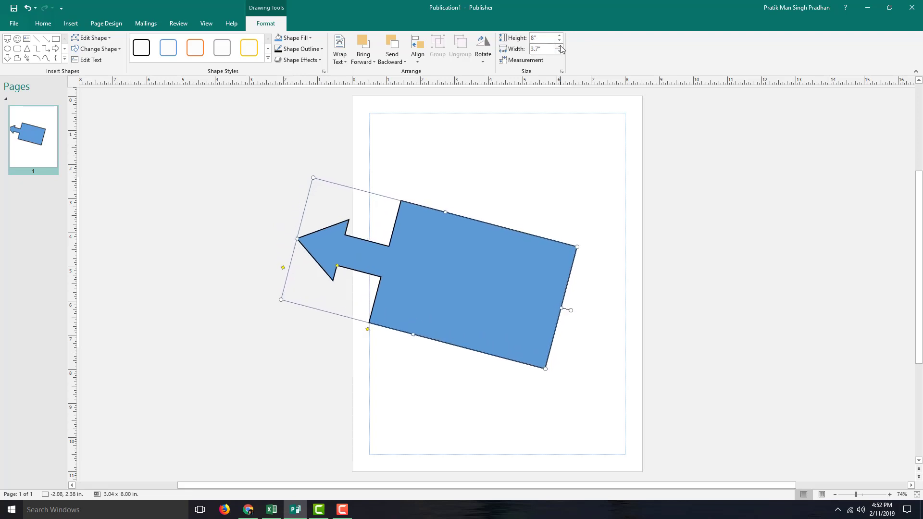
pyautogui.click(558, 51)
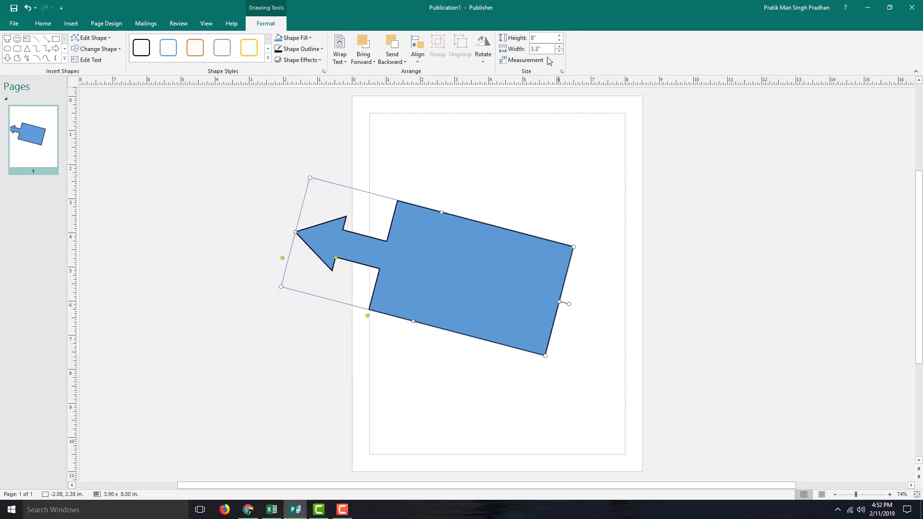
pyautogui.click(525, 60)
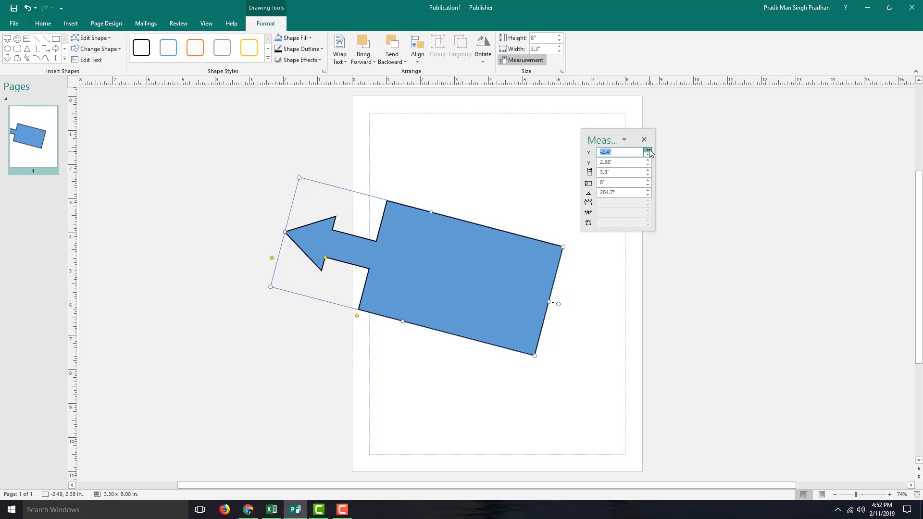
# Set the arrow's position to x −1.2", y 2.4" and its size to 3.6" wide by 8.1" tall
pyautogui.click(647, 150)
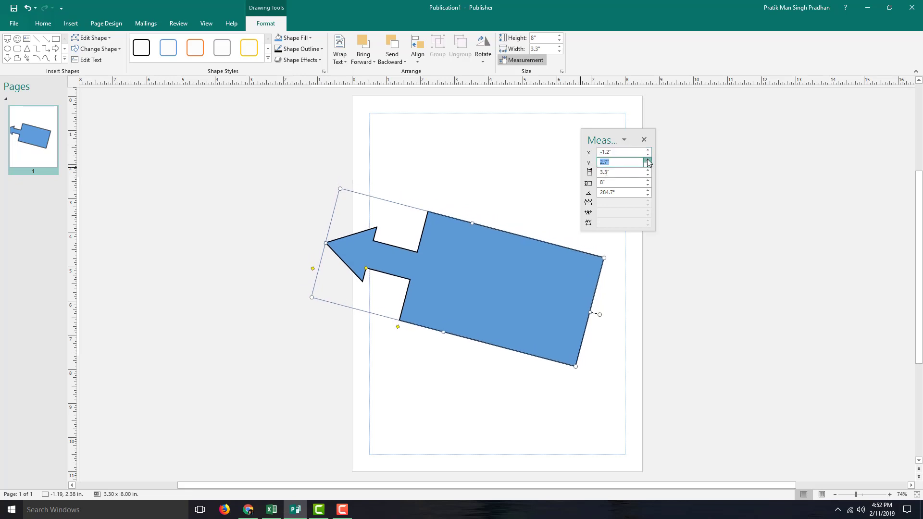
pyautogui.click(647, 164)
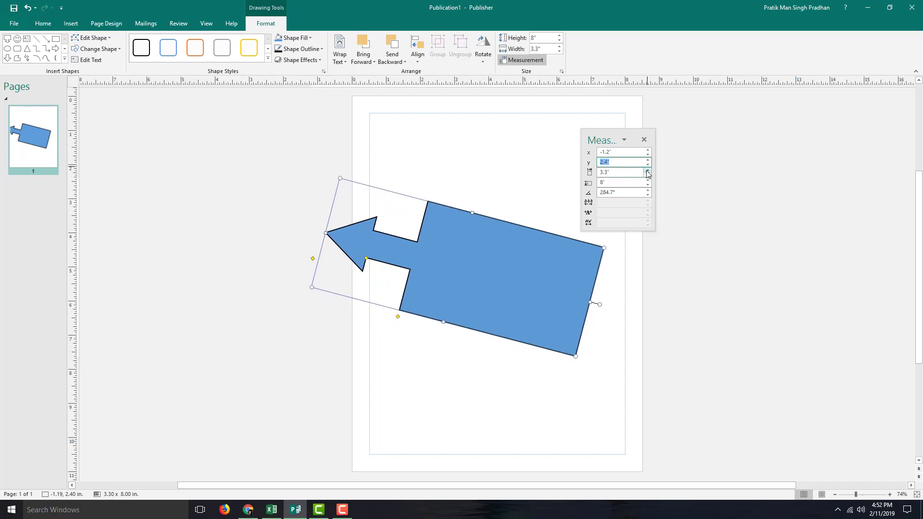
pyautogui.click(646, 171)
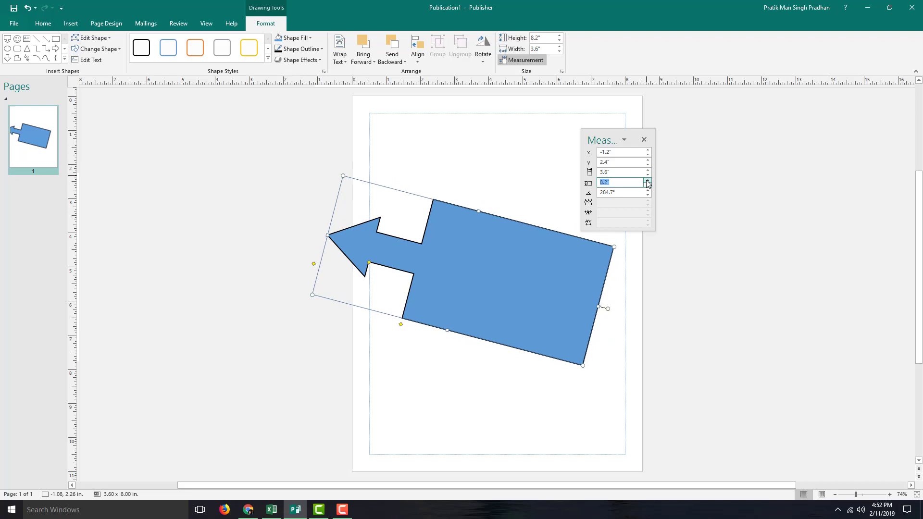
pyautogui.click(647, 185)
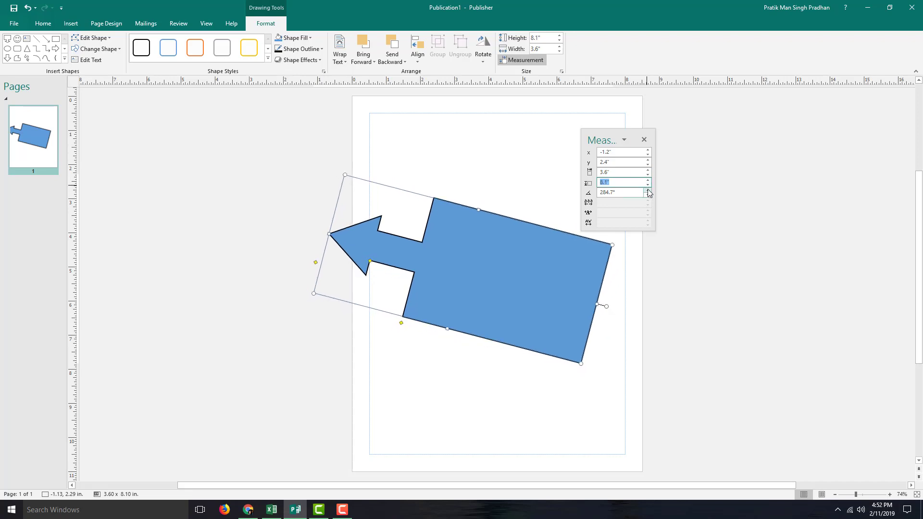
pyautogui.click(647, 190)
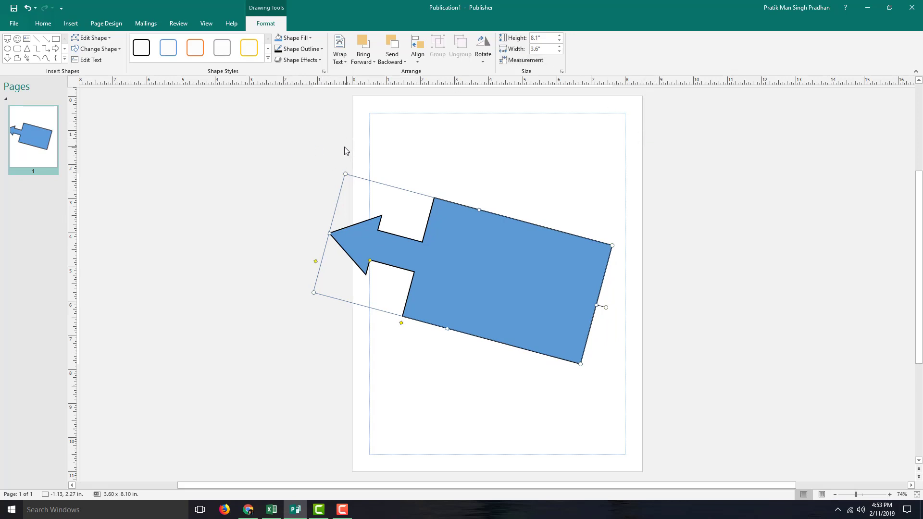
pyautogui.moveTo(31, 274)
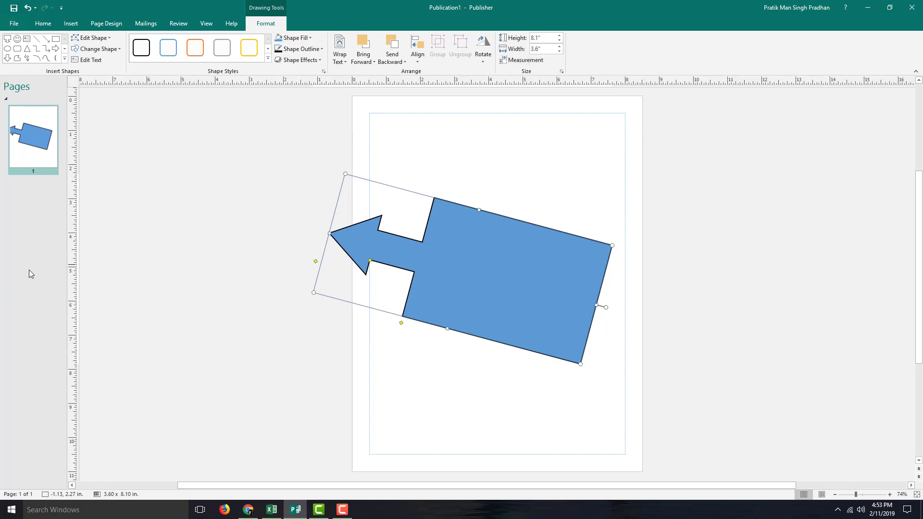